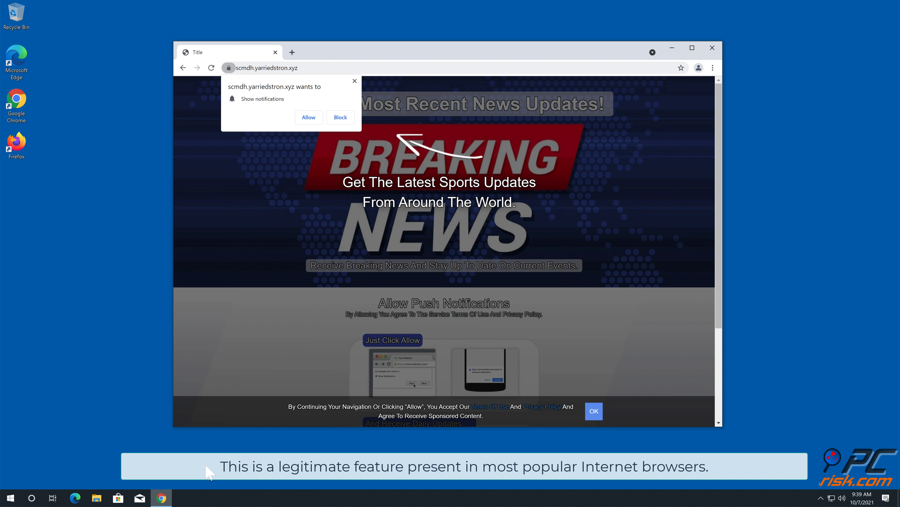
{"action": "mouse_move", "coordinate": [790, 210]}
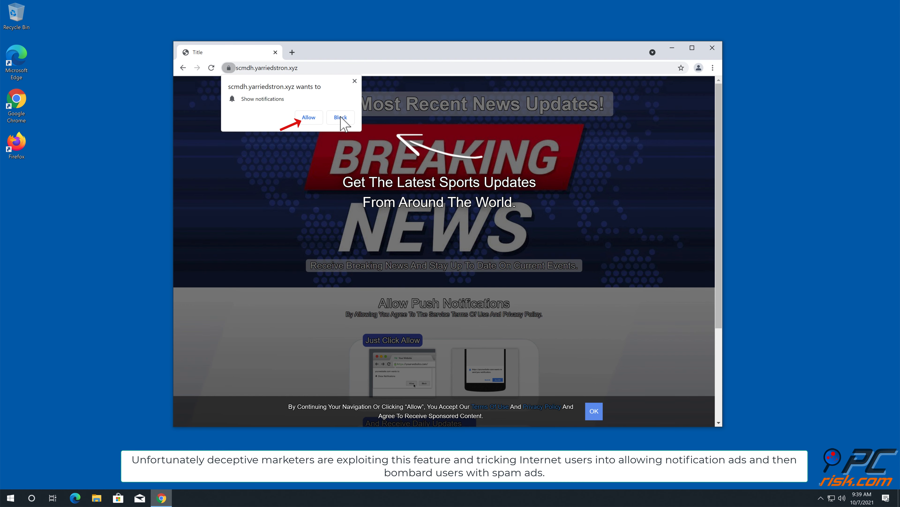
Block the 'Show notifications' request from scmdh.yarriedstron.xyz on the news page
{"action": "left_click", "coordinate": [340, 118]}
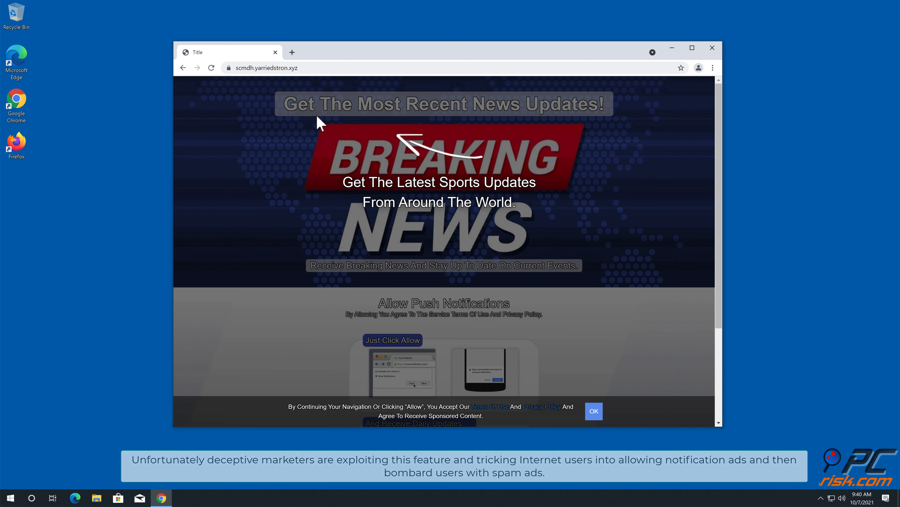
{"action": "left_click", "coordinate": [712, 48]}
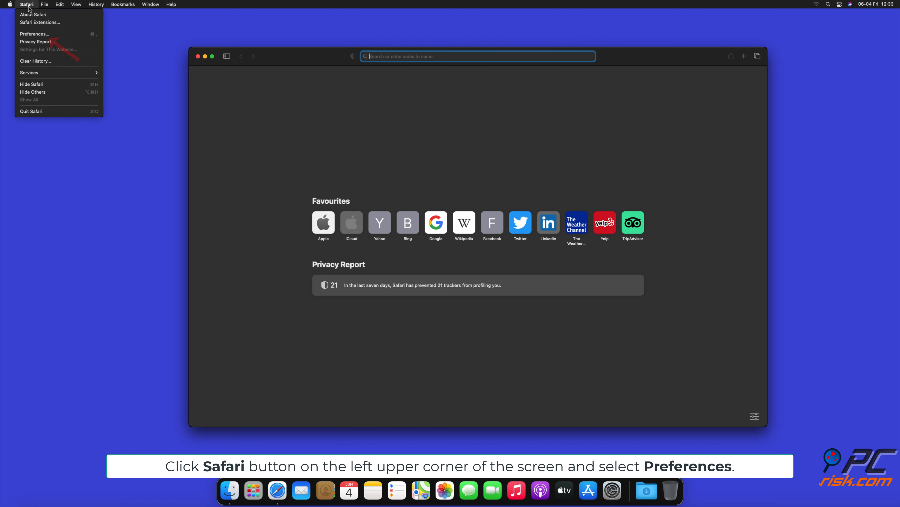
{"action": "mouse_move", "coordinate": [34, 33]}
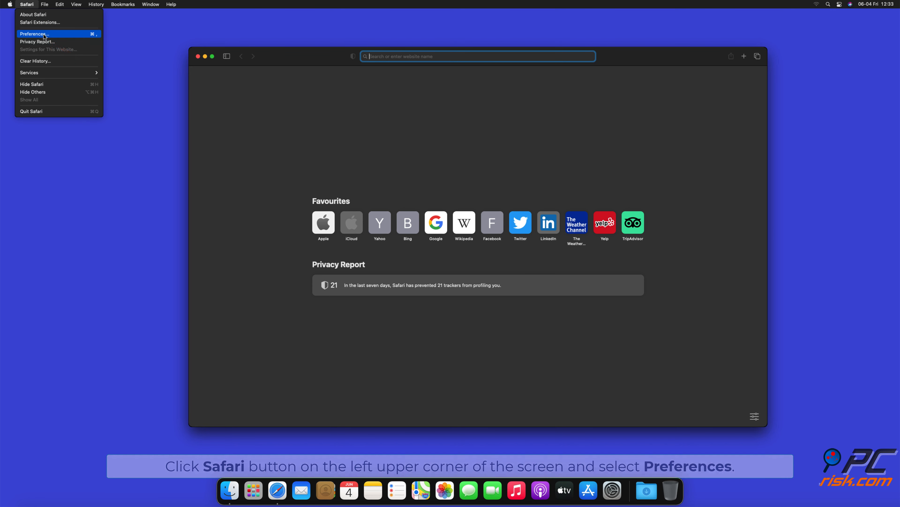
Reach the Notifications list under Safari Preferences > Websites
{"action": "left_click", "coordinate": [34, 33]}
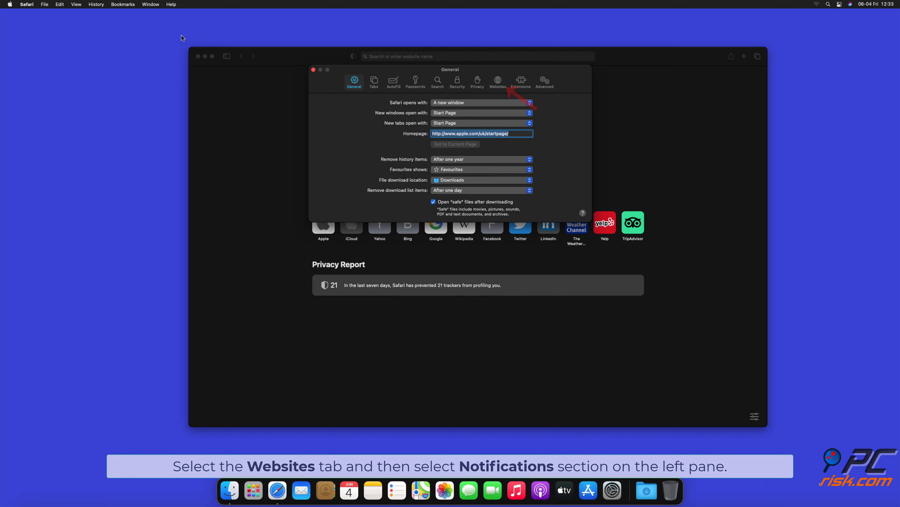
{"action": "mouse_move", "coordinate": [496, 84]}
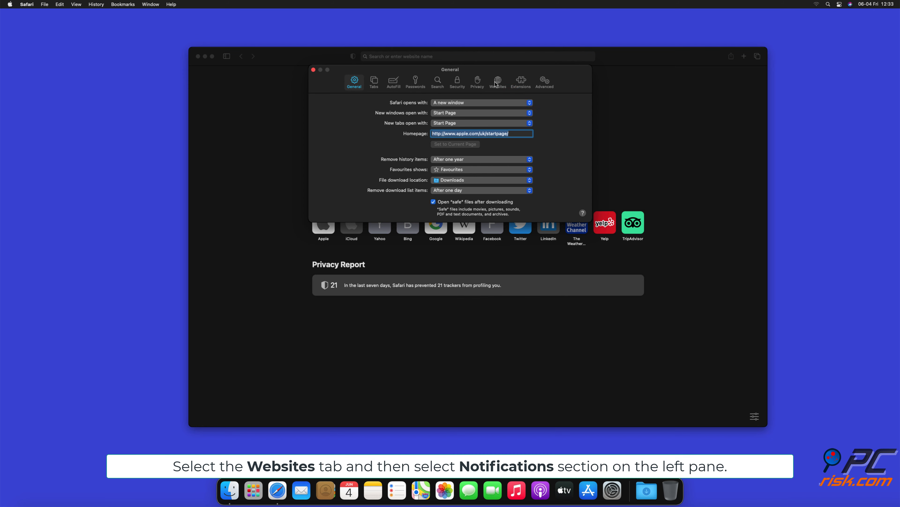
{"action": "left_click", "coordinate": [497, 80]}
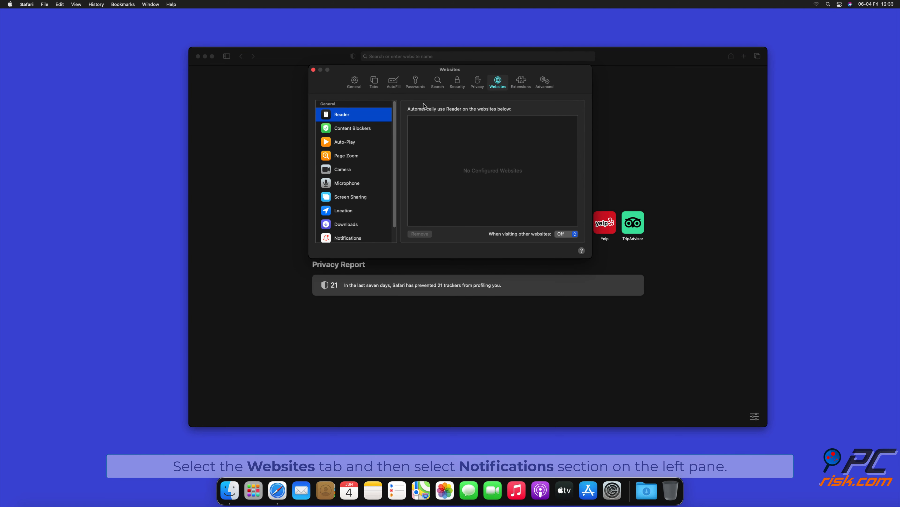
{"action": "scroll", "scroll_direction": "down", "scroll_amount": 3}
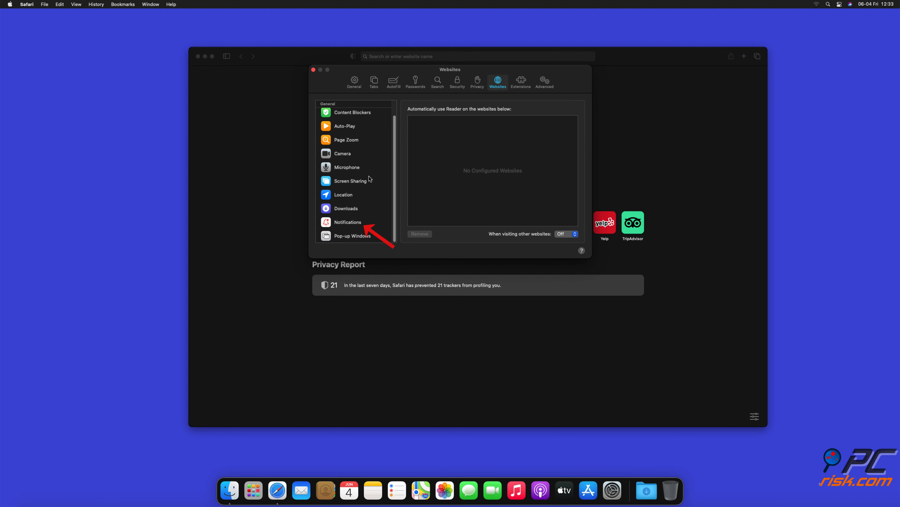
{"action": "left_click", "coordinate": [348, 222]}
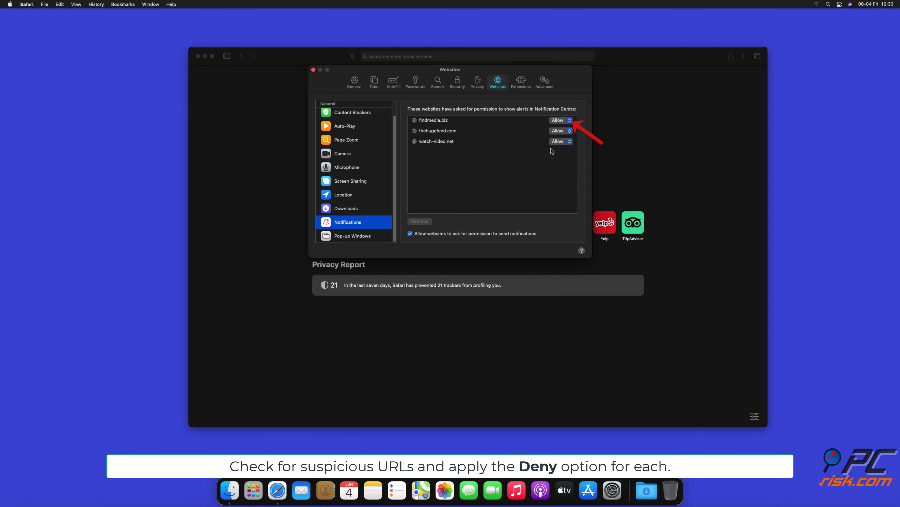
Set findmedia.biz, thehugefeed.com and watch-video.net to Deny and close Preferences
{"action": "left_click", "coordinate": [561, 130]}
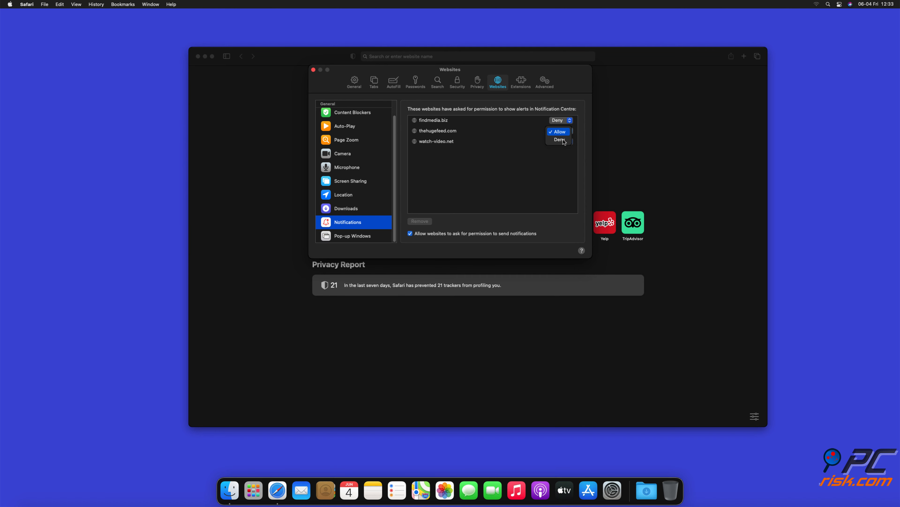
{"action": "left_click", "coordinate": [560, 130]}
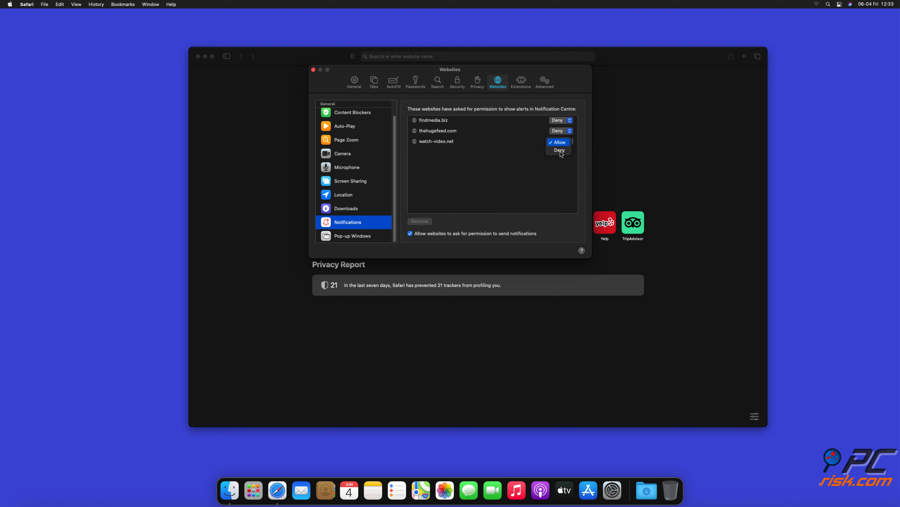
{"action": "left_click", "coordinate": [558, 150]}
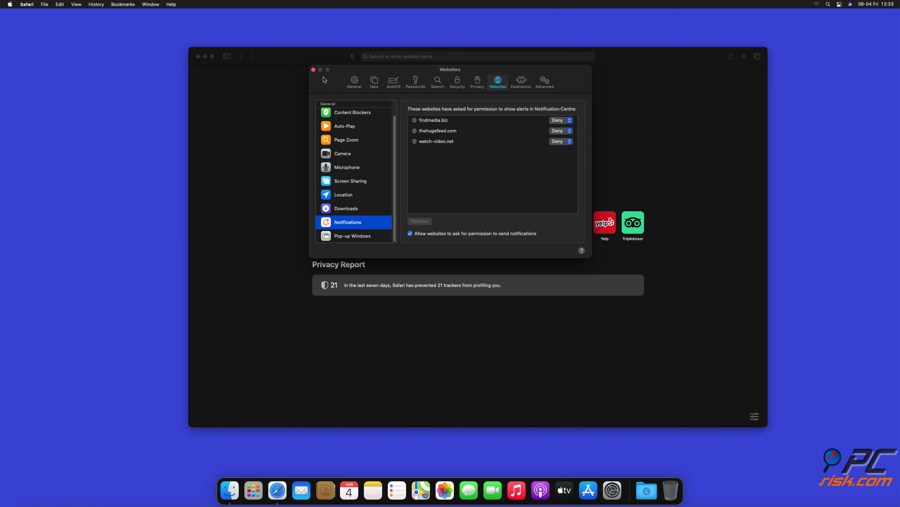
{"action": "left_click", "coordinate": [313, 70]}
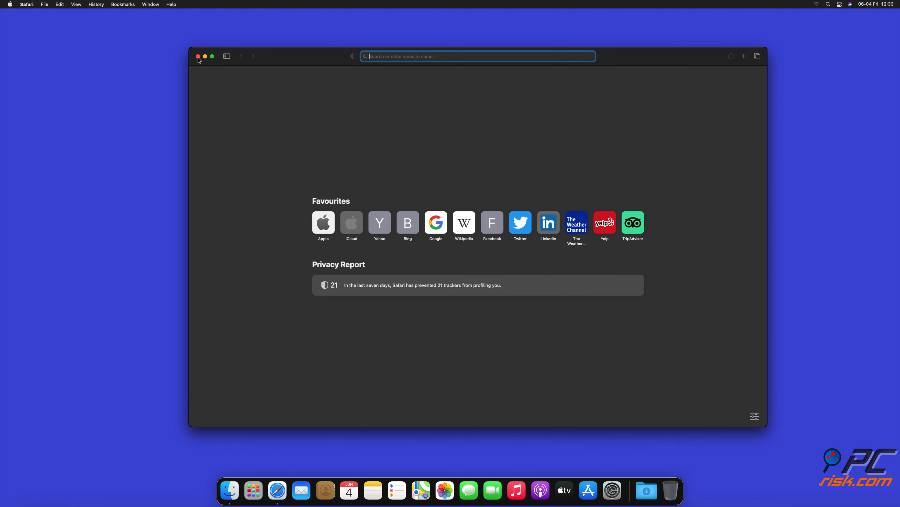
Close Safari, launch Microsoft Edge and go to its Settings page via the three-dots menu
{"action": "left_click", "coordinate": [198, 57]}
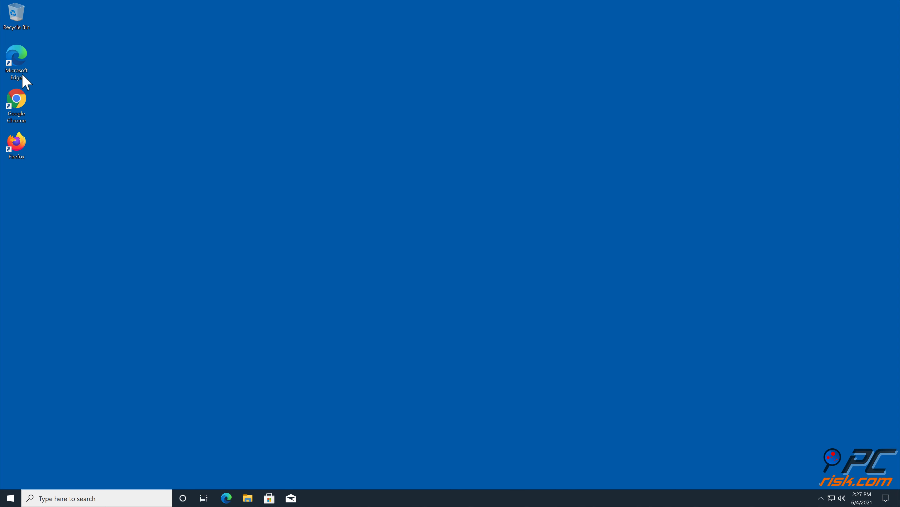
{"action": "double_click", "coordinate": [16, 57]}
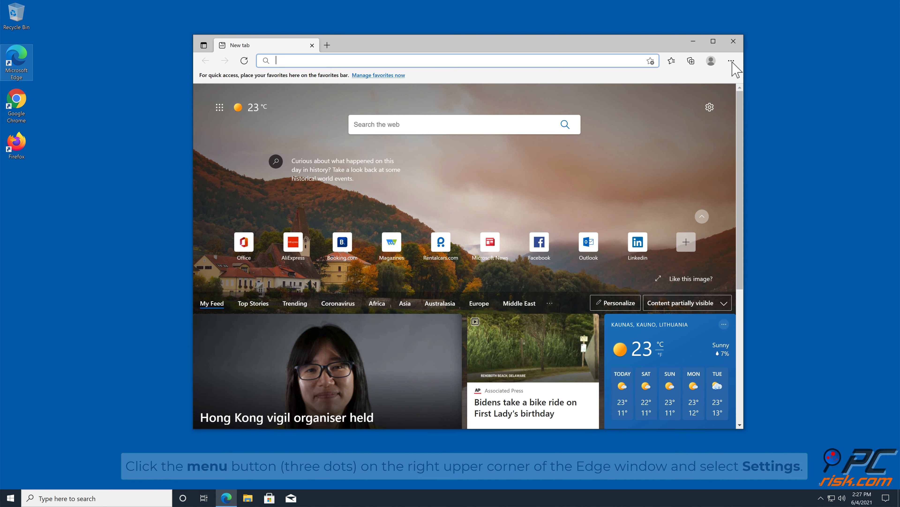
{"action": "left_click", "coordinate": [732, 61]}
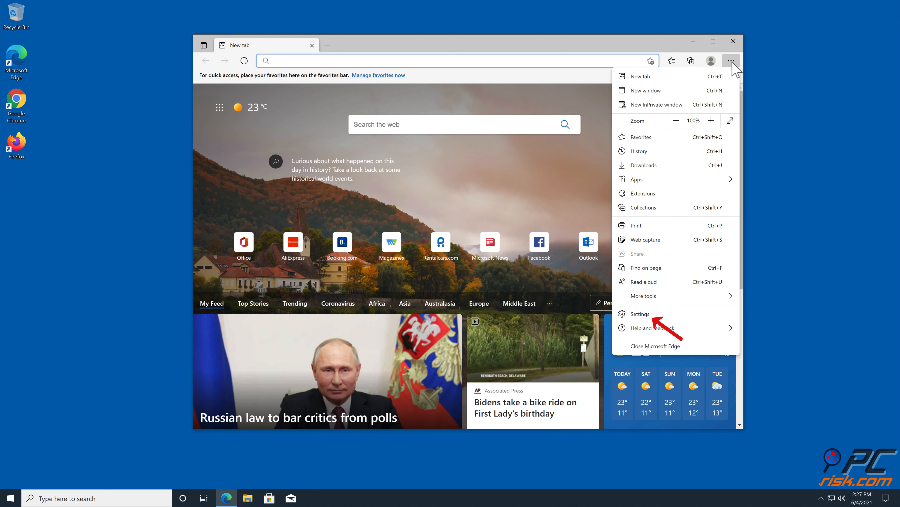
{"action": "mouse_move", "coordinate": [690, 158]}
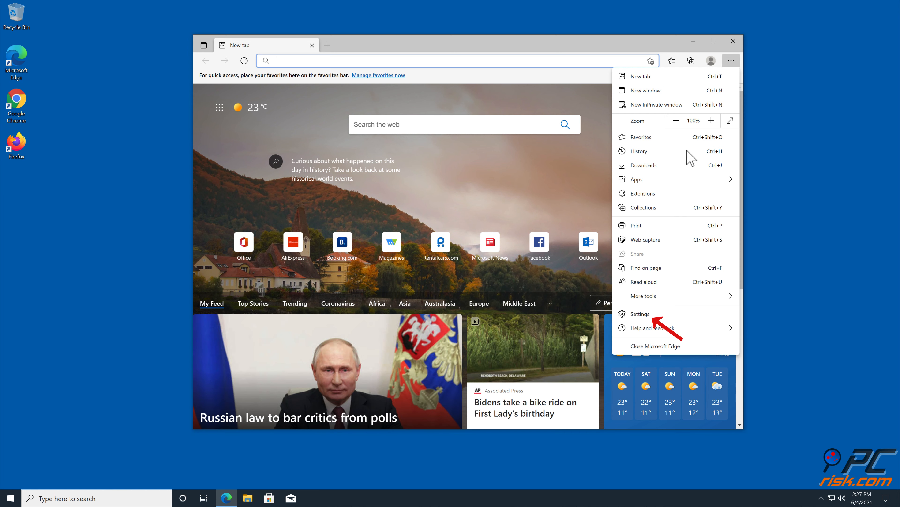
{"action": "mouse_move", "coordinate": [639, 314]}
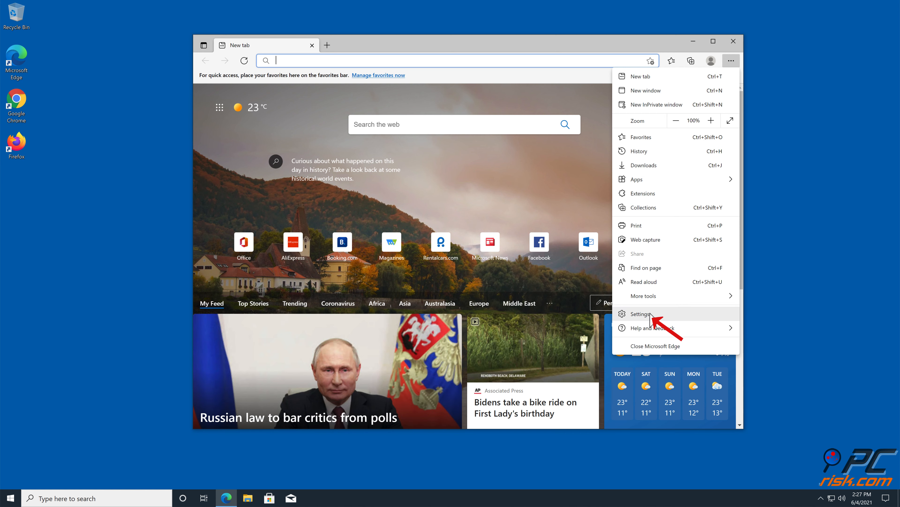
{"action": "left_click", "coordinate": [639, 313]}
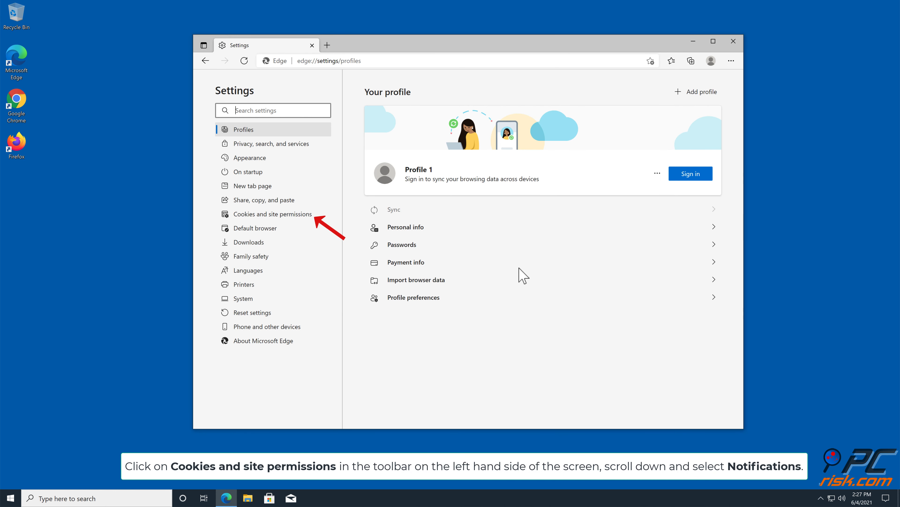
Remove captcharesolver.com from the allowed notification sites under site permissions, then close Edge
{"action": "left_click", "coordinate": [273, 213]}
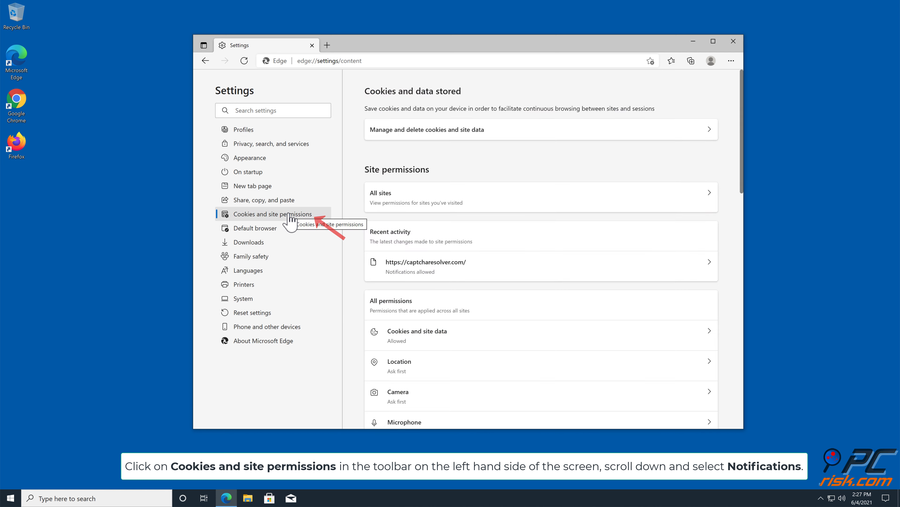
{"action": "mouse_move", "coordinate": [742, 177]}
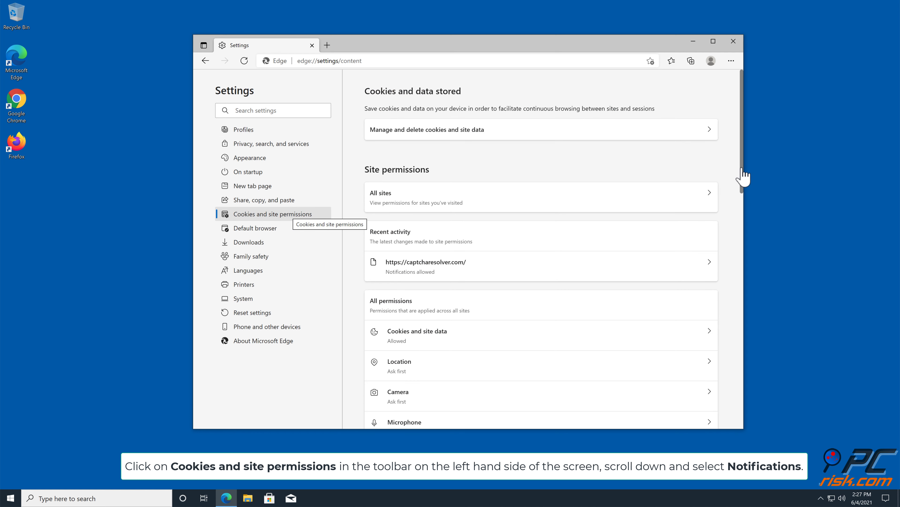
{"action": "scroll", "scroll_direction": "down", "scroll_amount": 3}
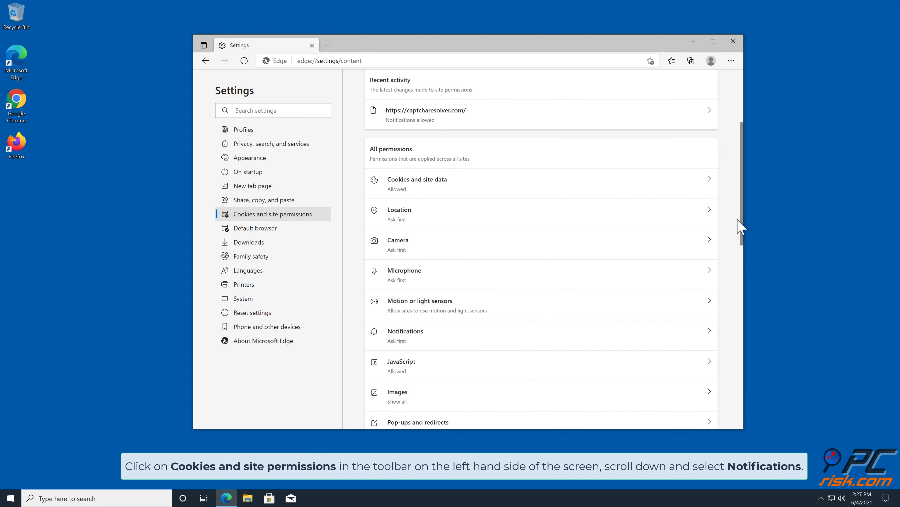
{"action": "scroll", "scroll_direction": "down", "scroll_amount": 3}
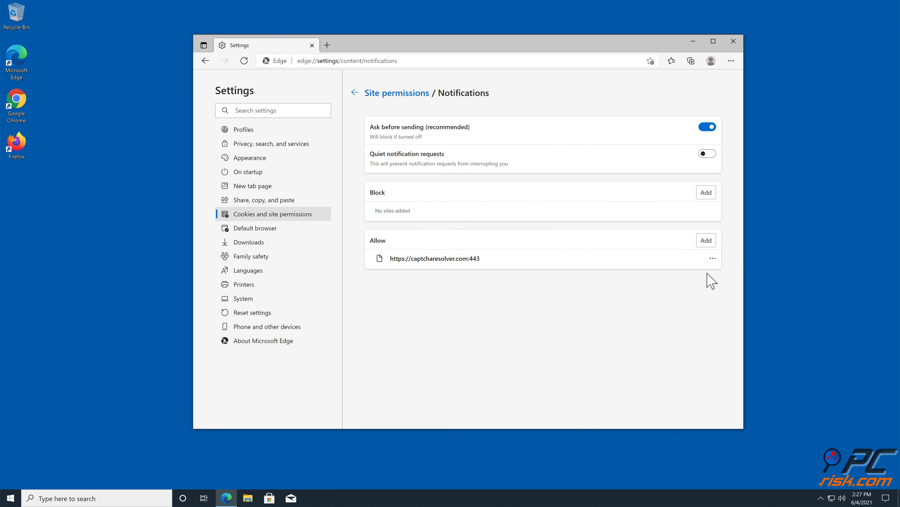
{"action": "mouse_move", "coordinate": [477, 296]}
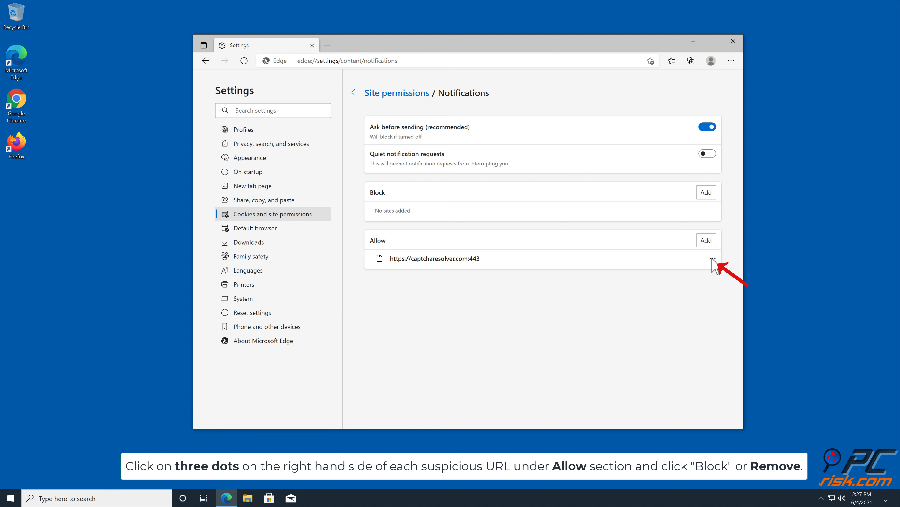
{"action": "left_click", "coordinate": [711, 258]}
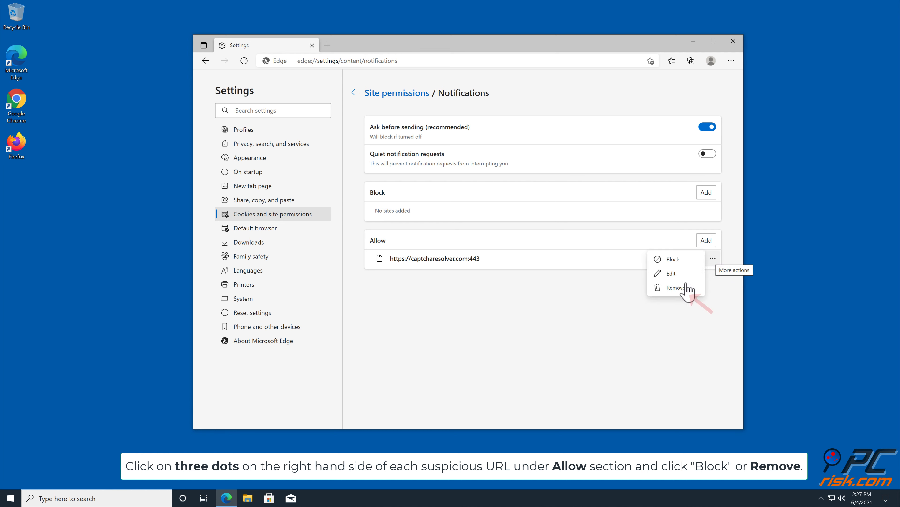
{"action": "left_click", "coordinate": [675, 287]}
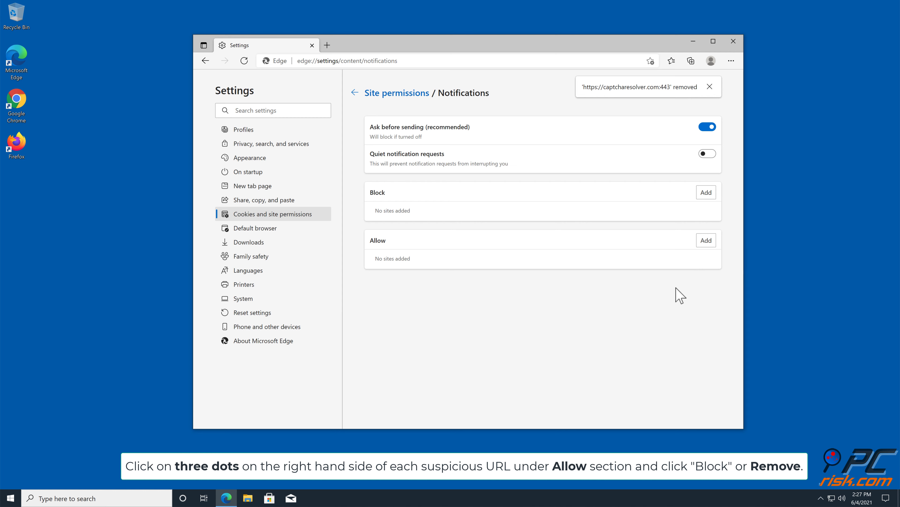
{"action": "mouse_move", "coordinate": [752, 99]}
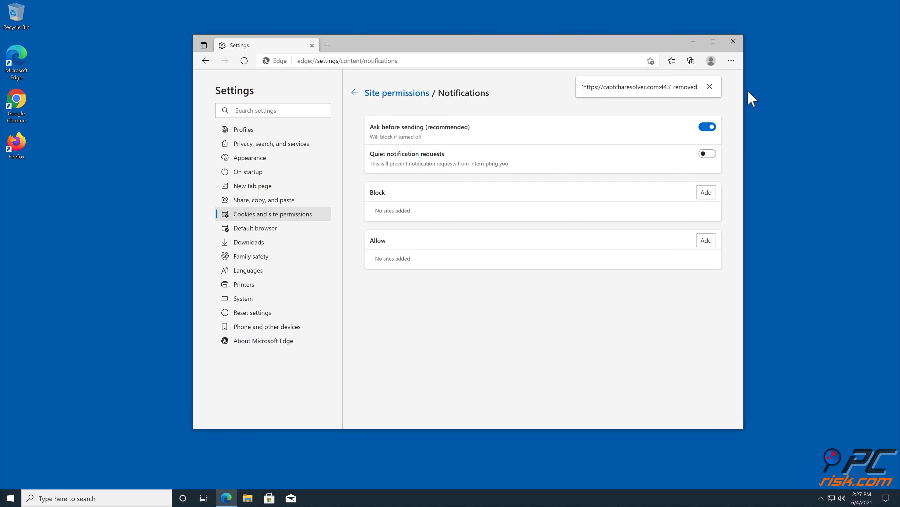
{"action": "left_click", "coordinate": [733, 41]}
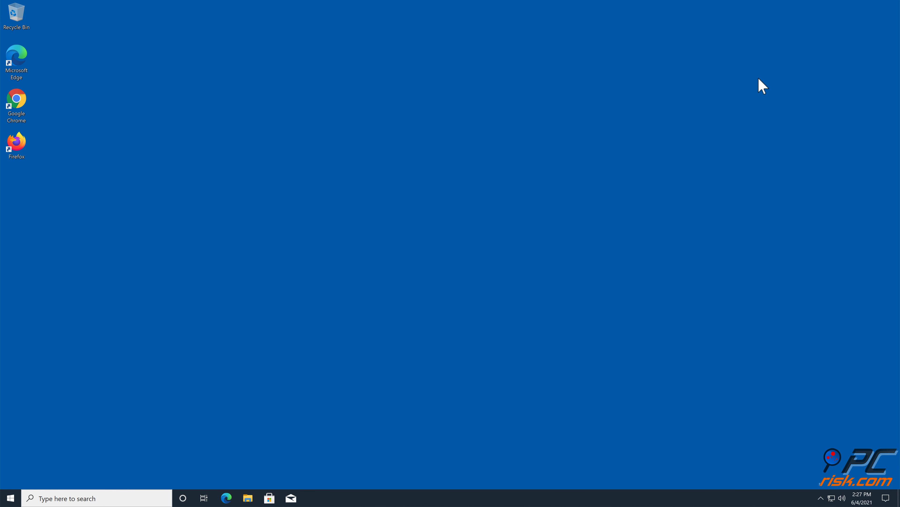
{"action": "mouse_move", "coordinate": [771, 125]}
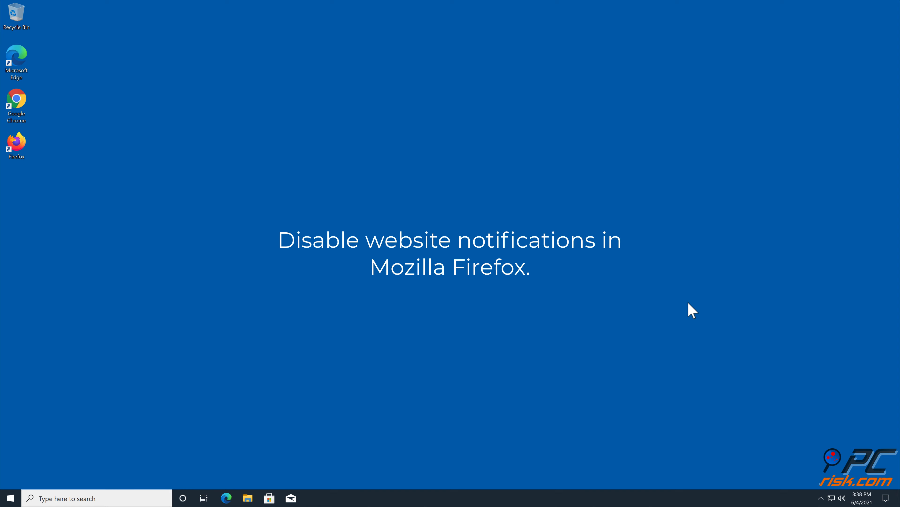
Launch Firefox and go to its Settings from the hamburger menu
{"action": "double_click", "coordinate": [16, 143]}
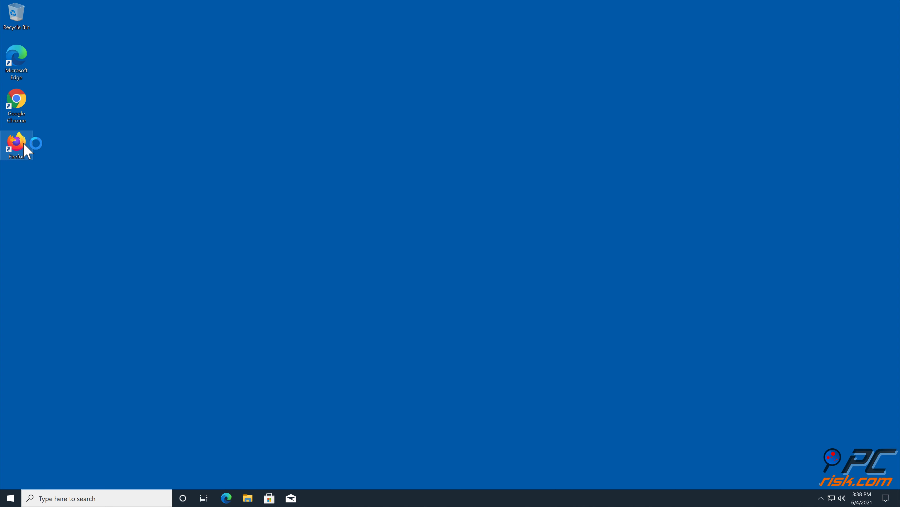
{"action": "double_click", "coordinate": [16, 143]}
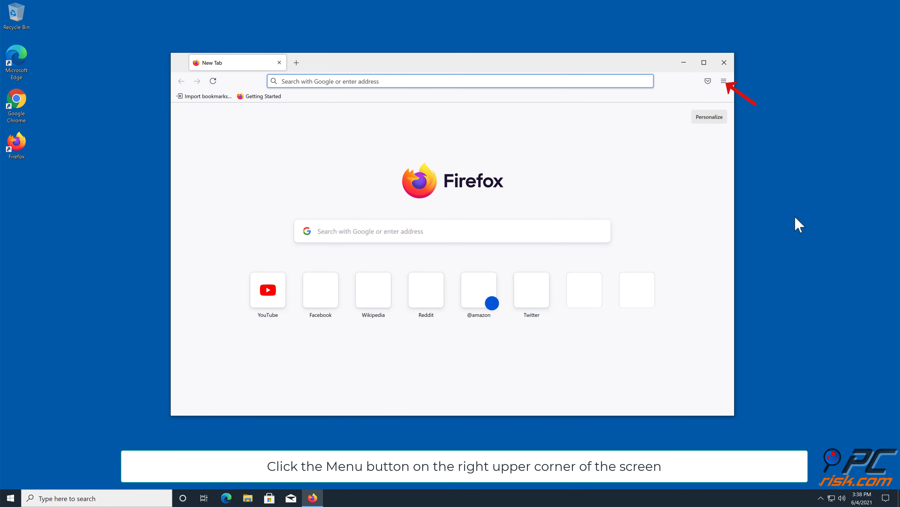
{"action": "mouse_move", "coordinate": [724, 81]}
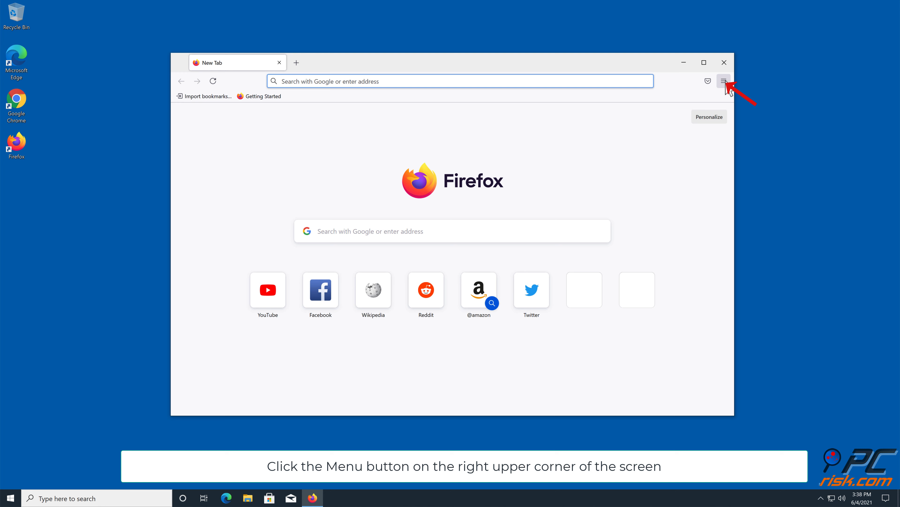
{"action": "left_click", "coordinate": [725, 81]}
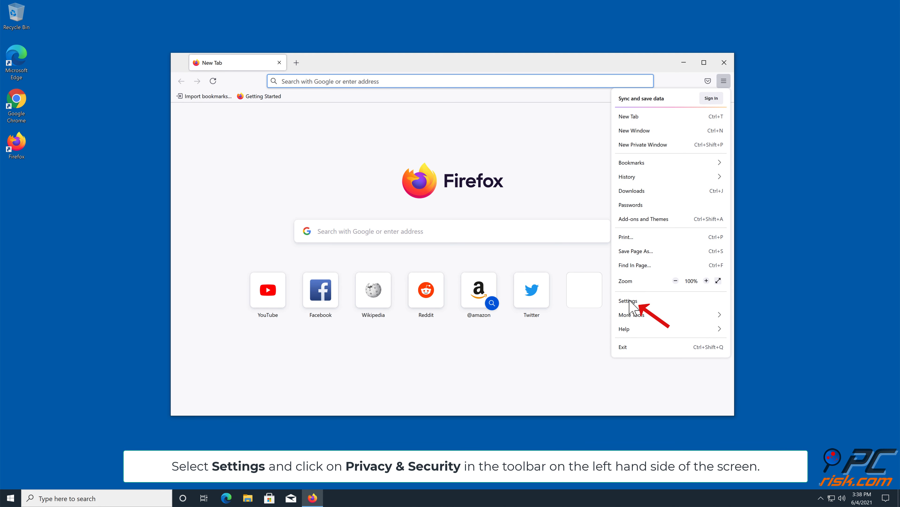
{"action": "left_click", "coordinate": [629, 300]}
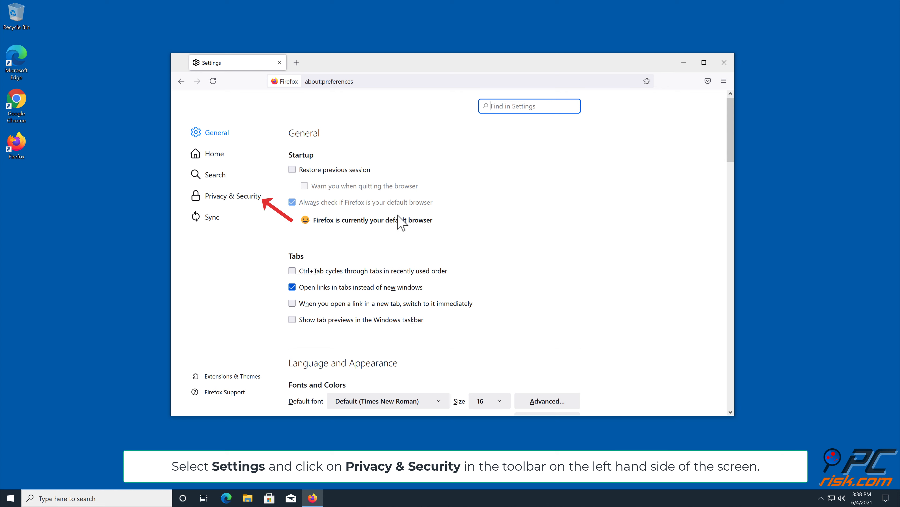
Switch to Privacy & Security and scroll to the Permissions section with Notifications
{"action": "left_click", "coordinate": [232, 195]}
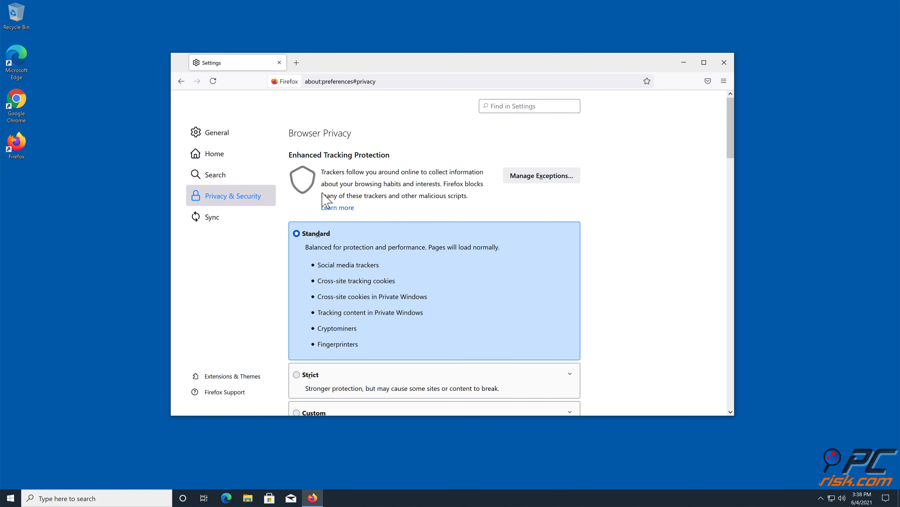
{"action": "scroll", "scroll_direction": "down", "scroll_amount": 3}
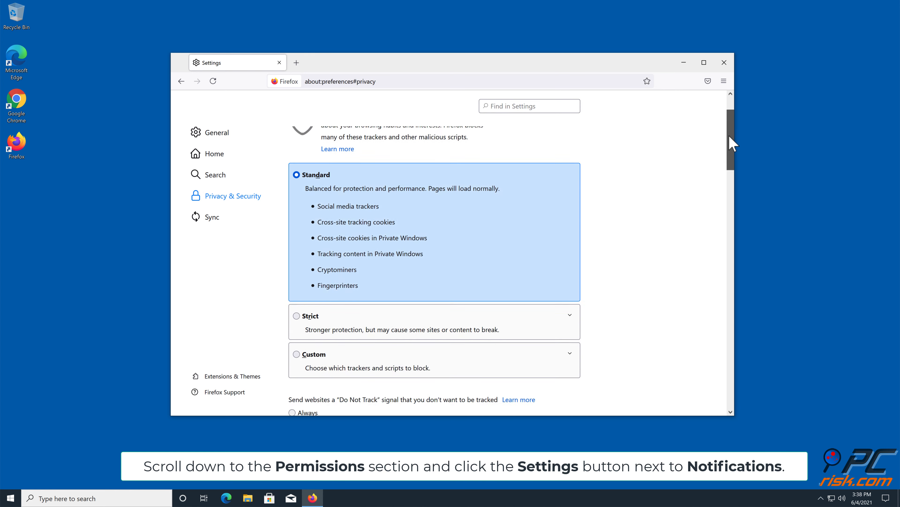
{"action": "scroll", "scroll_direction": "down", "scroll_amount": 3}
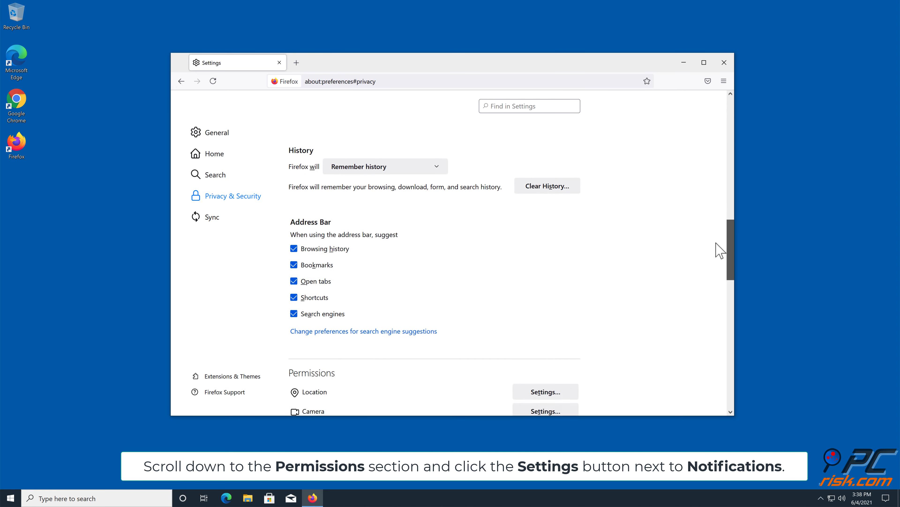
{"action": "scroll", "scroll_direction": "down", "scroll_amount": 3}
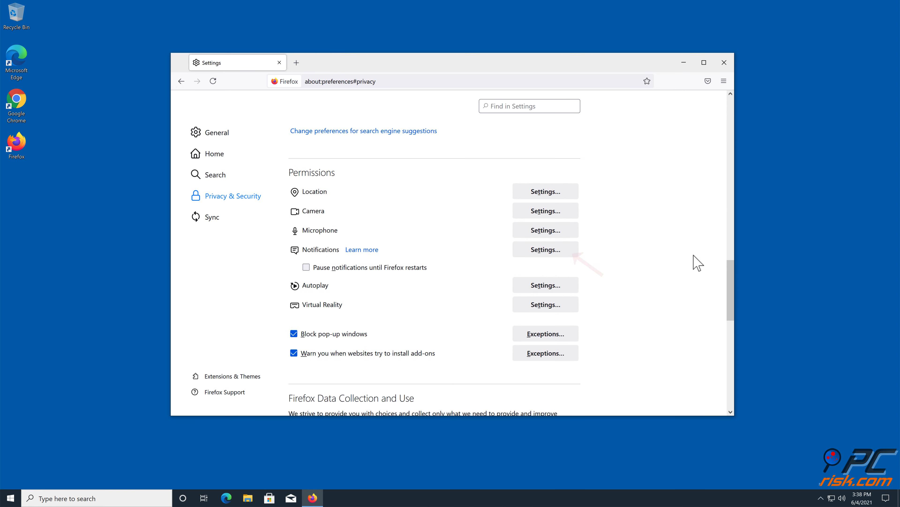
Review the notification status choices for h.captcharesolver.com, then close Firefox
{"action": "left_click", "coordinate": [545, 248]}
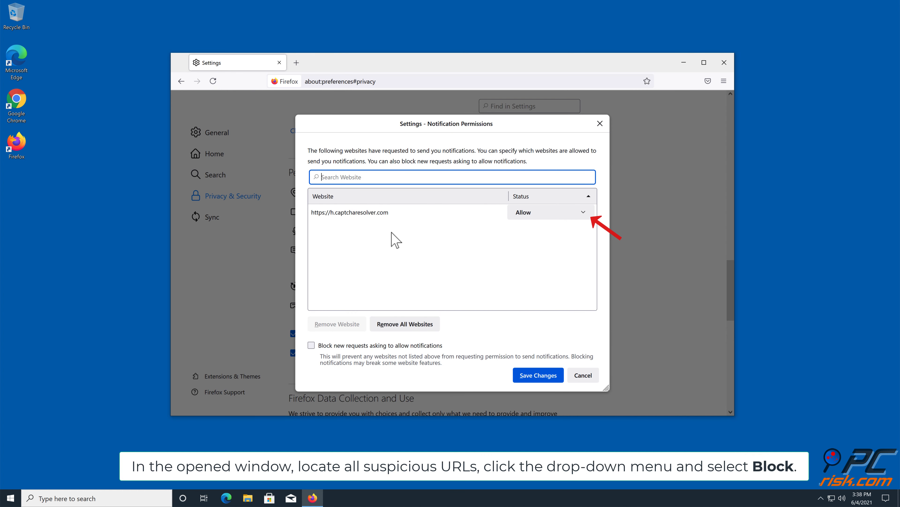
{"action": "left_click", "coordinate": [589, 212]}
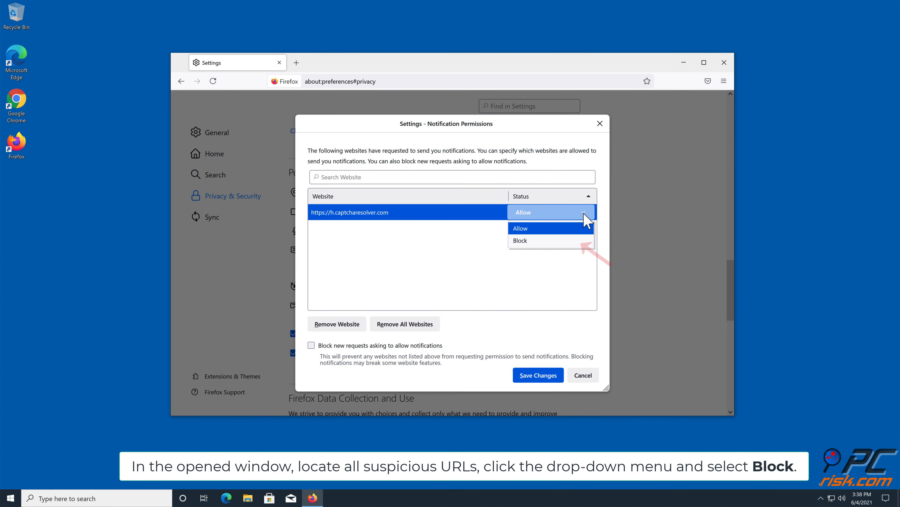
{"action": "mouse_move", "coordinate": [538, 245]}
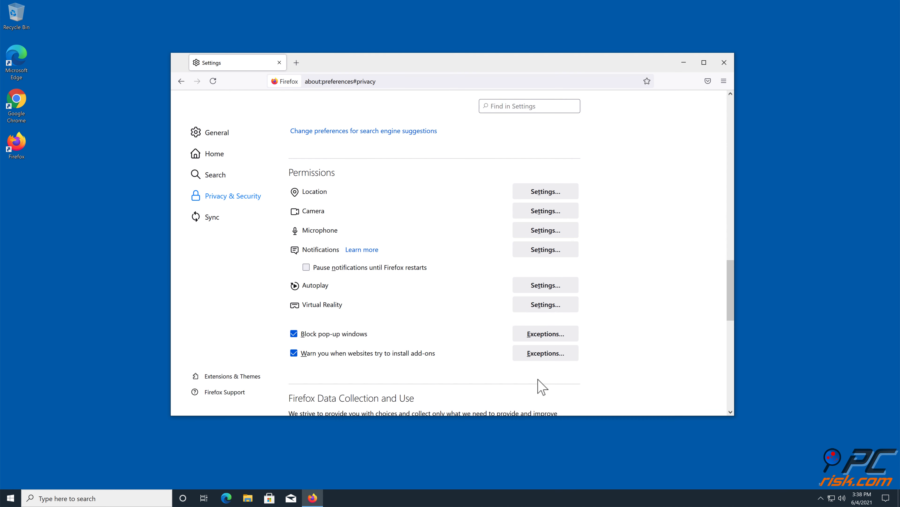
{"action": "mouse_move", "coordinate": [726, 72]}
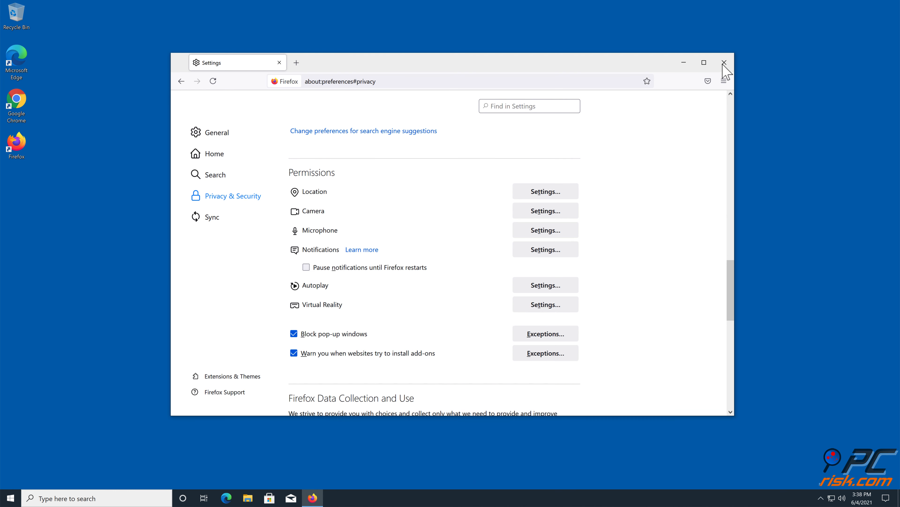
{"action": "left_click", "coordinate": [725, 62]}
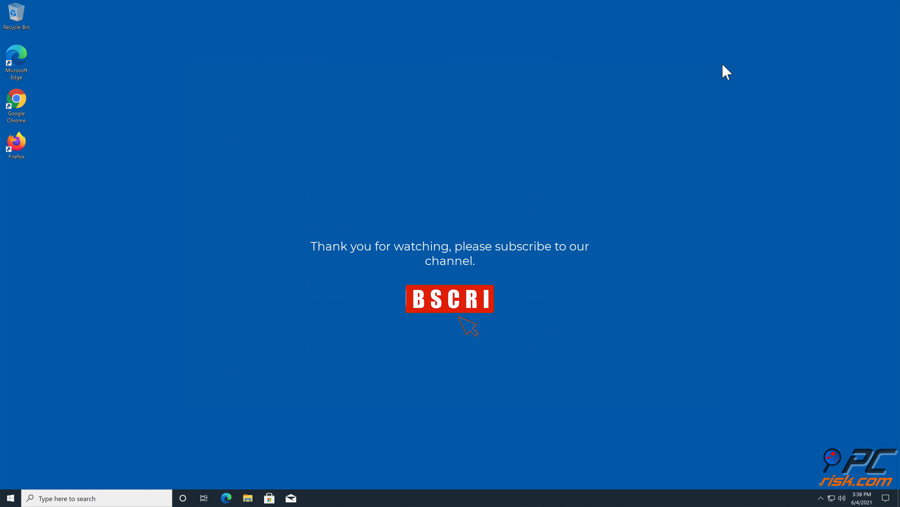